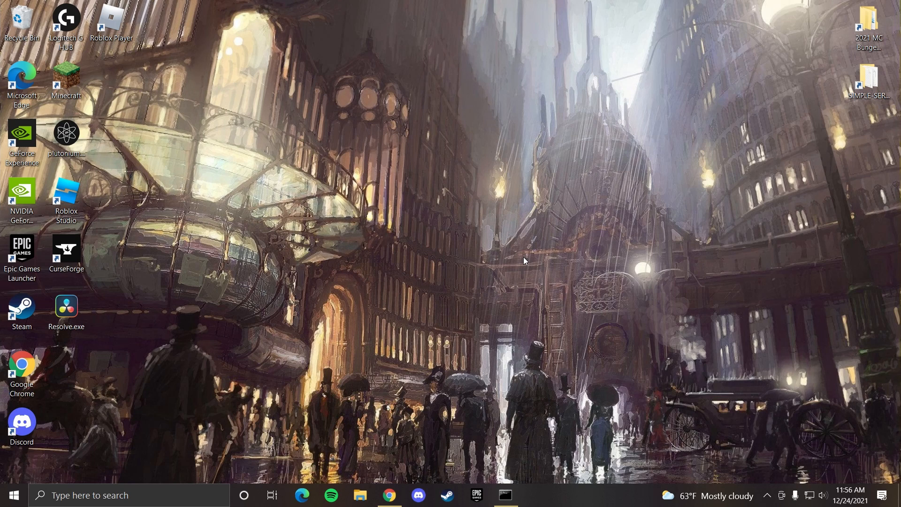
pyautogui.moveTo(319, 237)
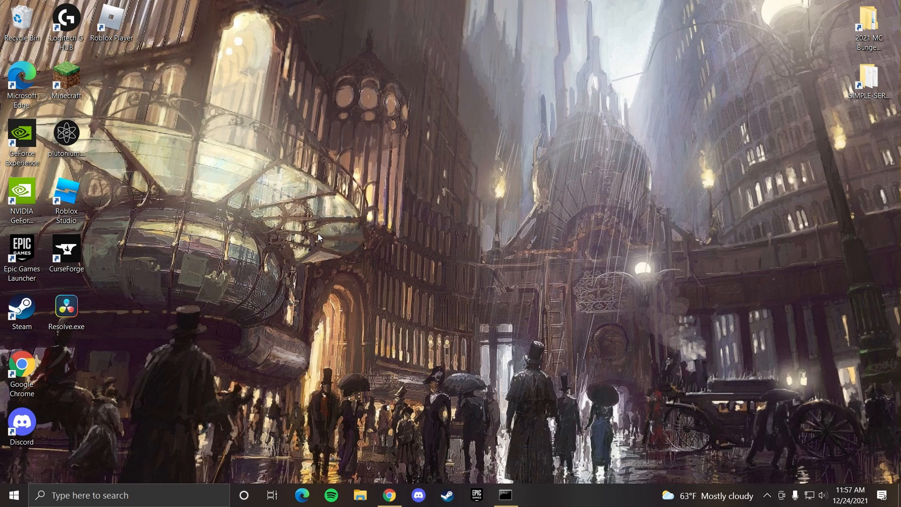
pyautogui.moveTo(432, 205)
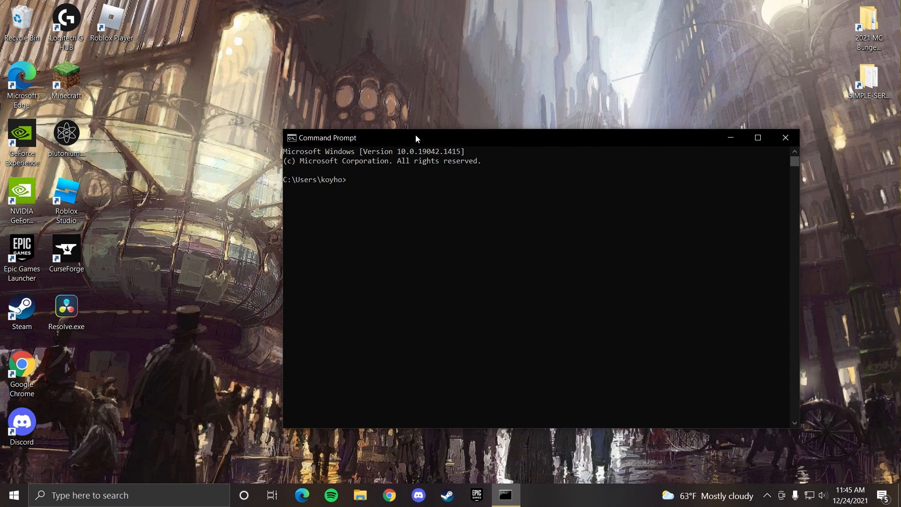
# Run ipconfig to show the adapter's IP configuration and Default Gateway
pyautogui.write('ipconfig')
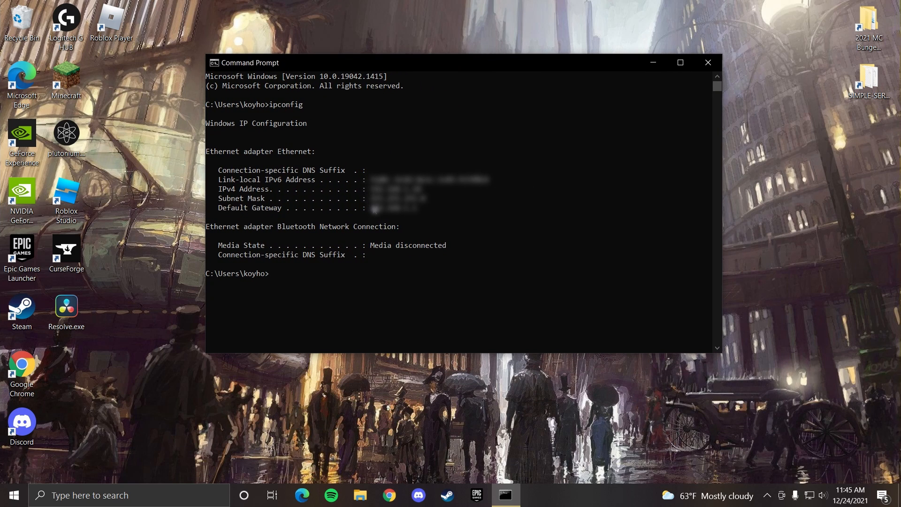
pyautogui.moveTo(277, 213)
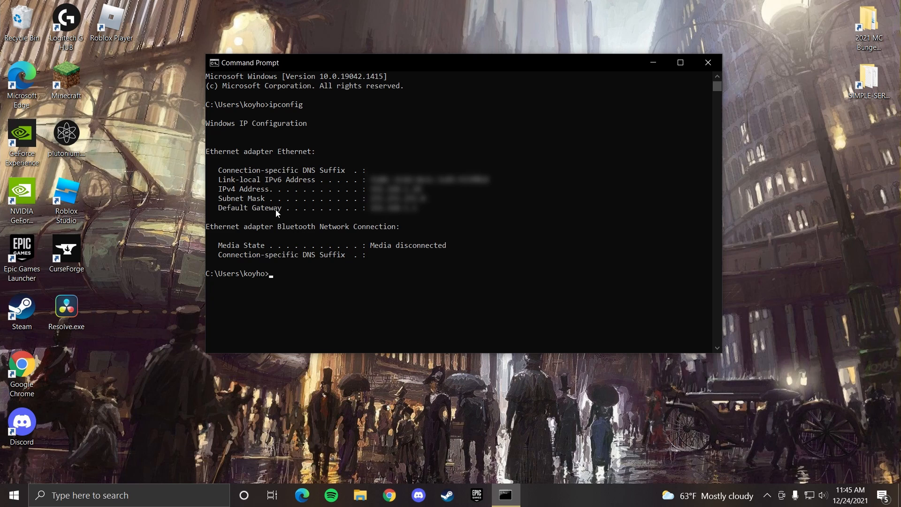
pyautogui.moveTo(273, 215)
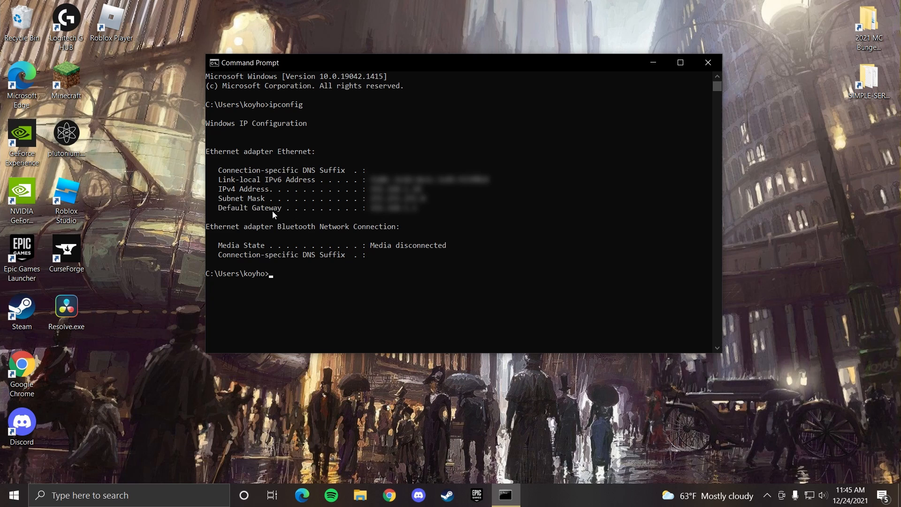
pyautogui.moveTo(373, 213)
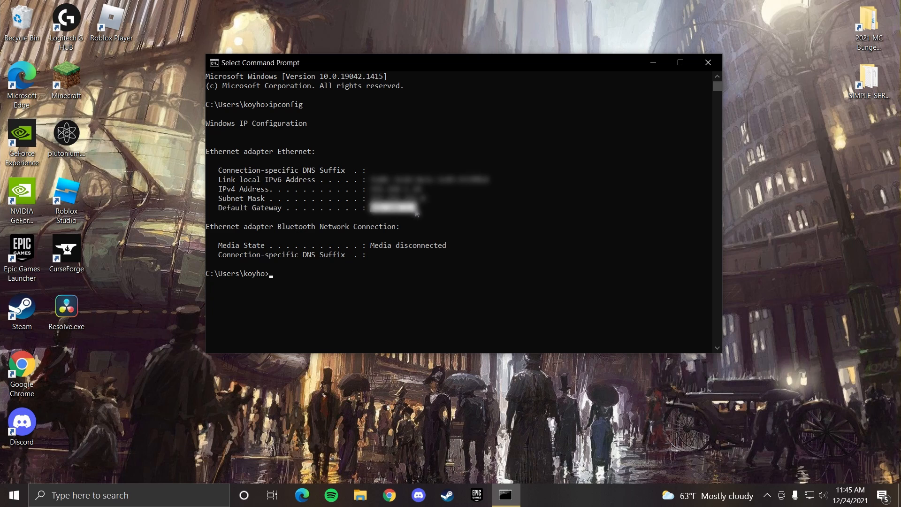
# Browse to 192.168.1.1 in Chrome and sign in with the router credentials
pyautogui.click(389, 495)
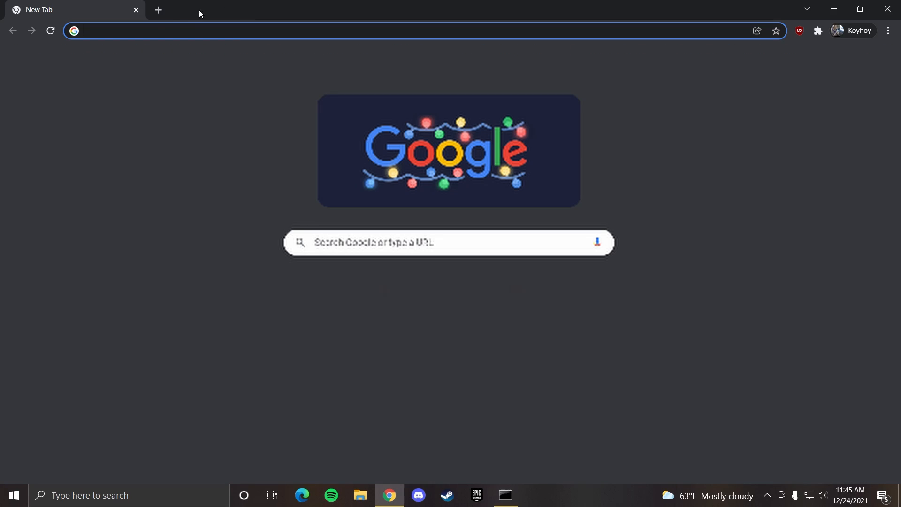
pyautogui.write('192.168.1.1')
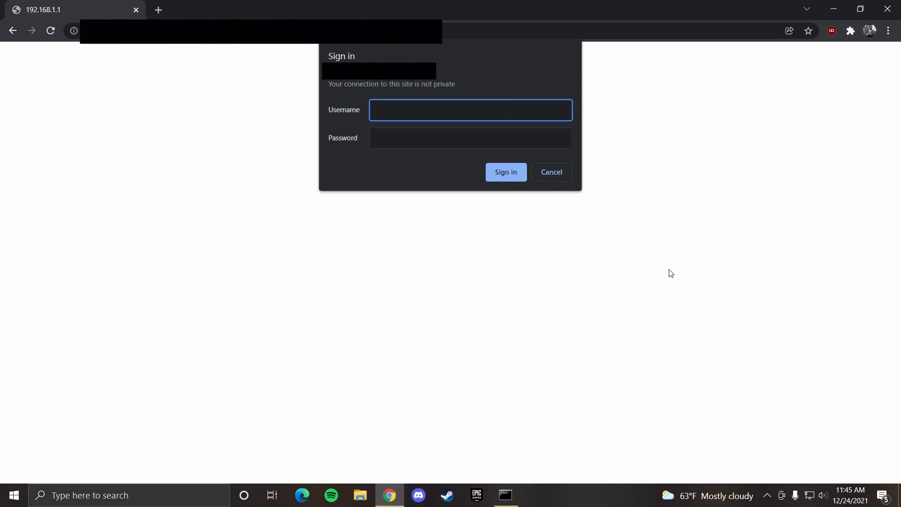
pyautogui.click(471, 138)
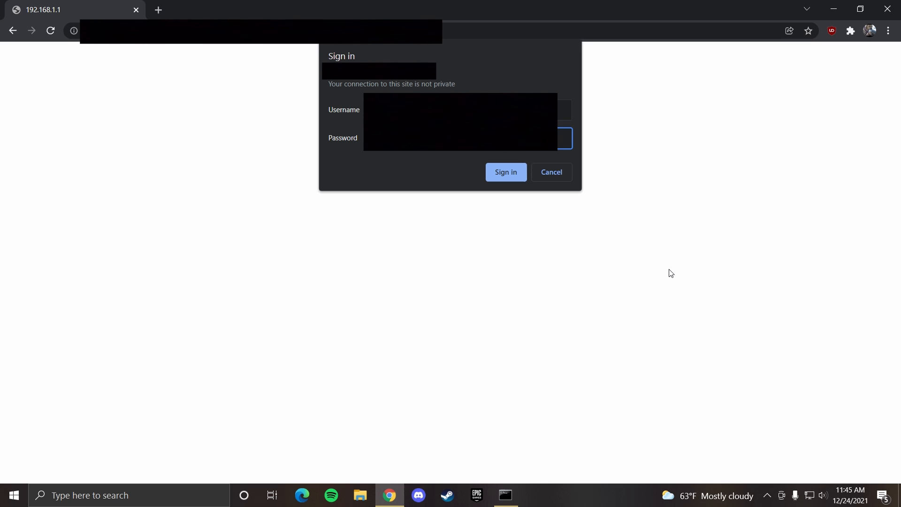
pyautogui.click(505, 172)
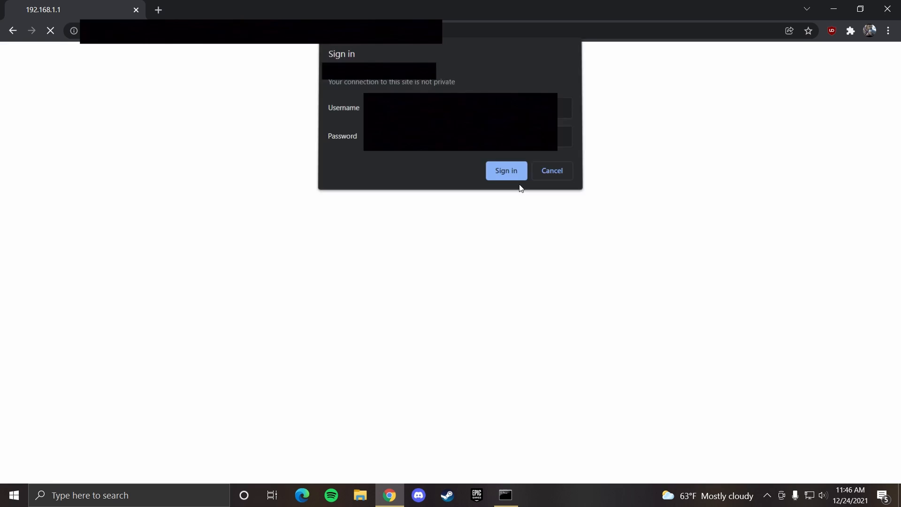
pyautogui.click(505, 171)
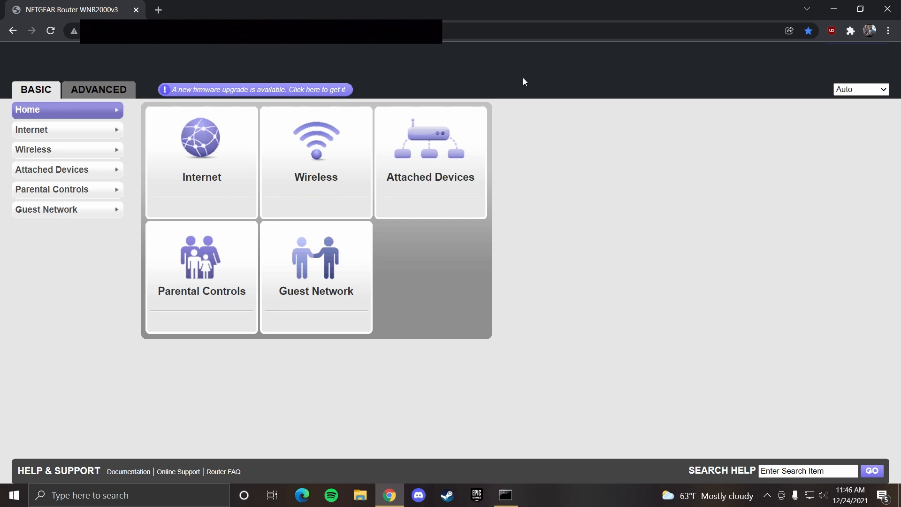
pyautogui.moveTo(575, 93)
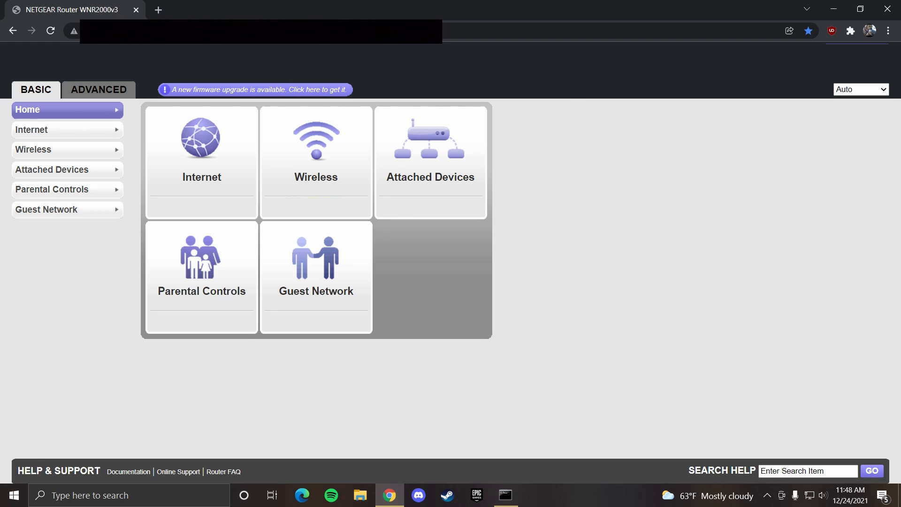
pyautogui.moveTo(32, 209)
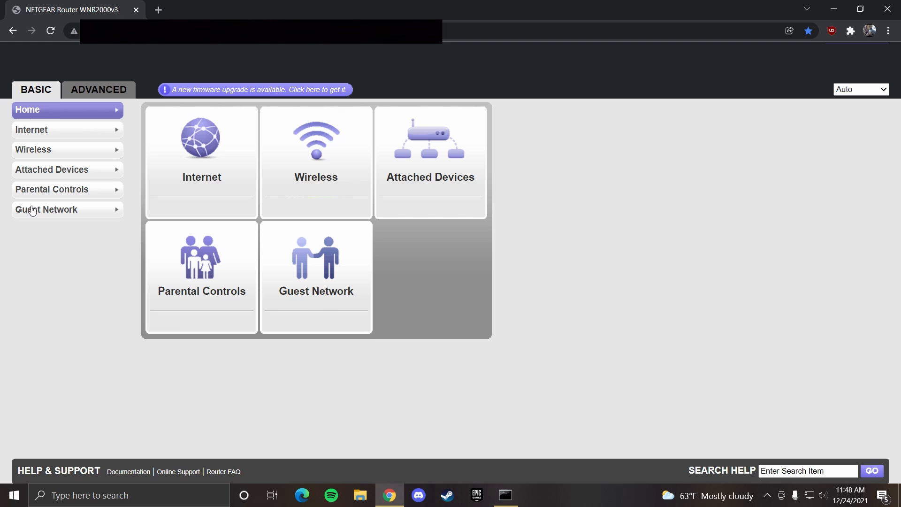
# Load the NETGEAR BASIC Home dashboard after login
pyautogui.click(52, 169)
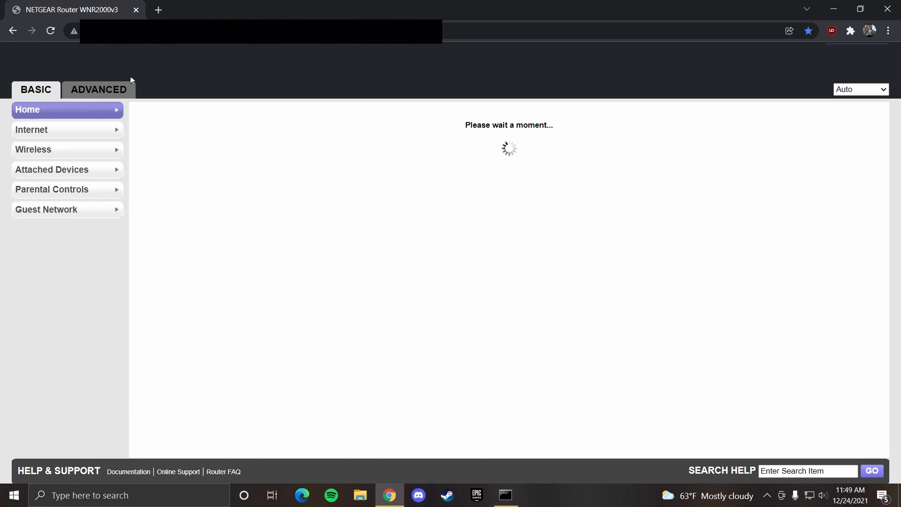
# Reach Advanced > Advanced Setup > Port Forwarding / Port Triggering listing koyhoy and koy
pyautogui.click(98, 89)
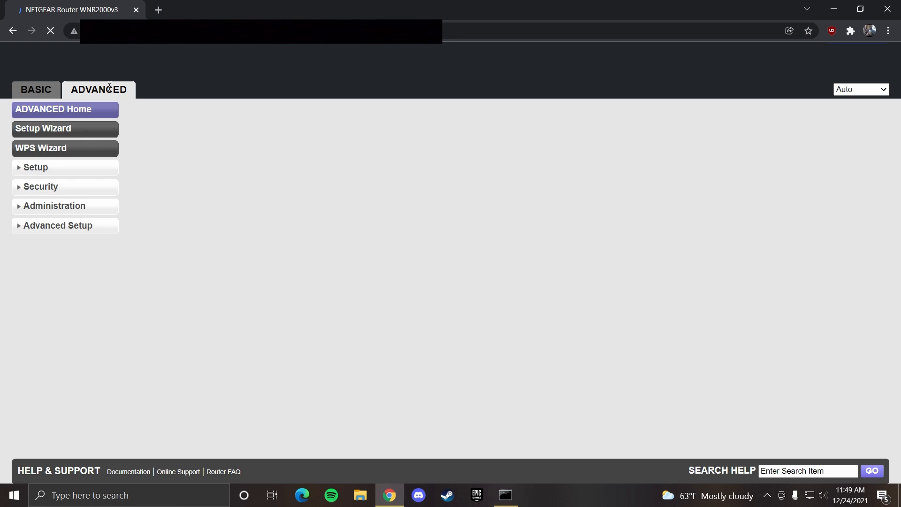
pyautogui.click(57, 225)
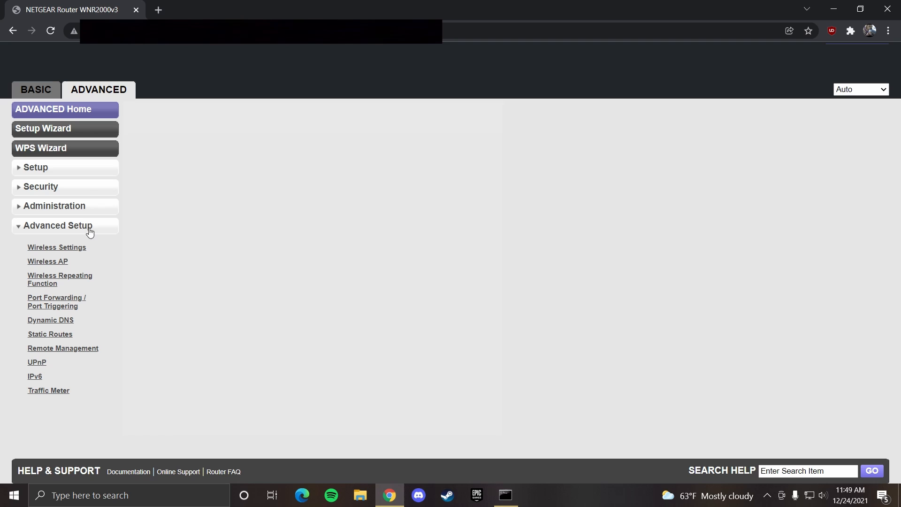
pyautogui.click(56, 302)
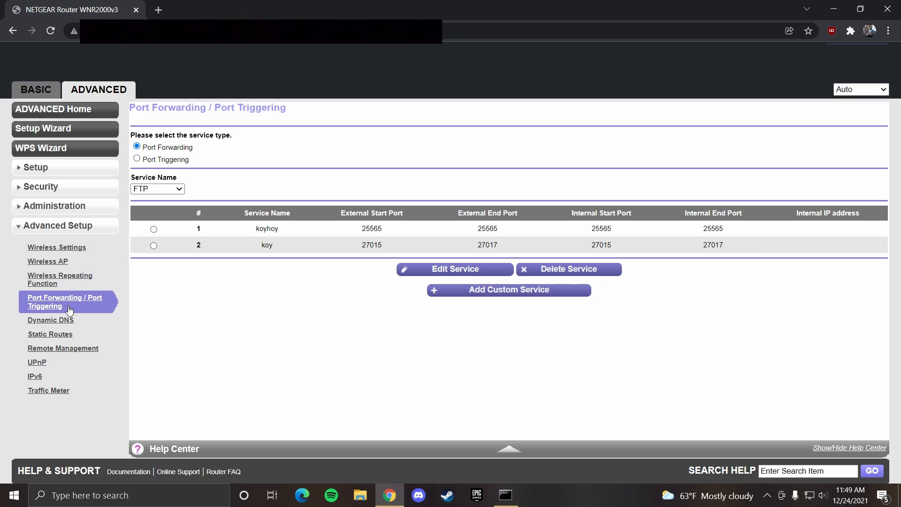
pyautogui.moveTo(233, 303)
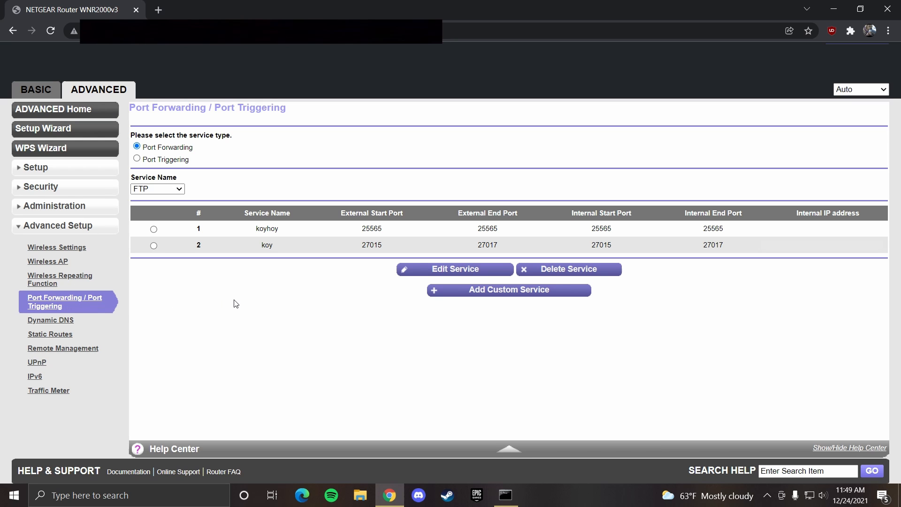
pyautogui.moveTo(413, 203)
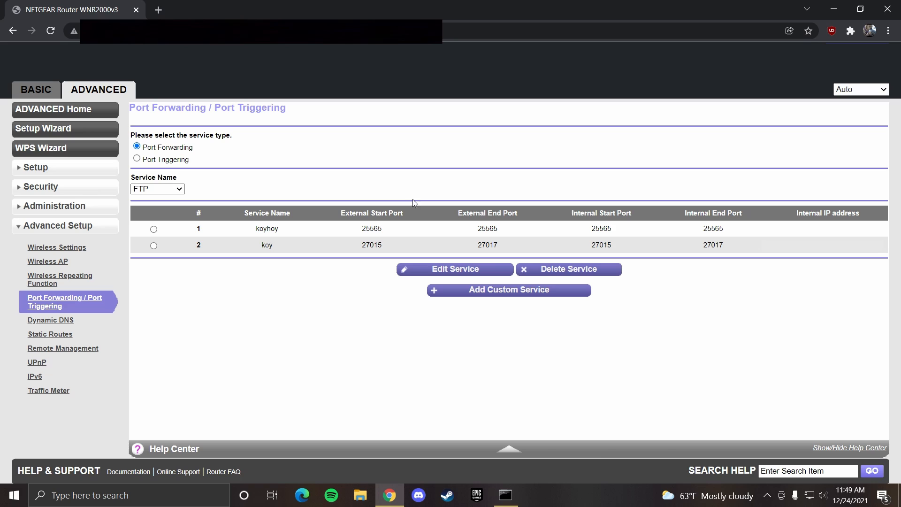
pyautogui.moveTo(447, 237)
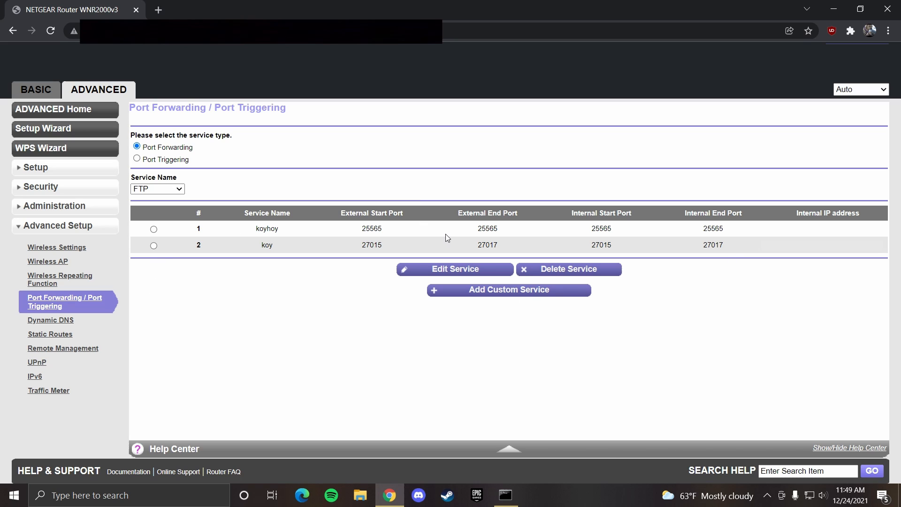
pyautogui.moveTo(358, 285)
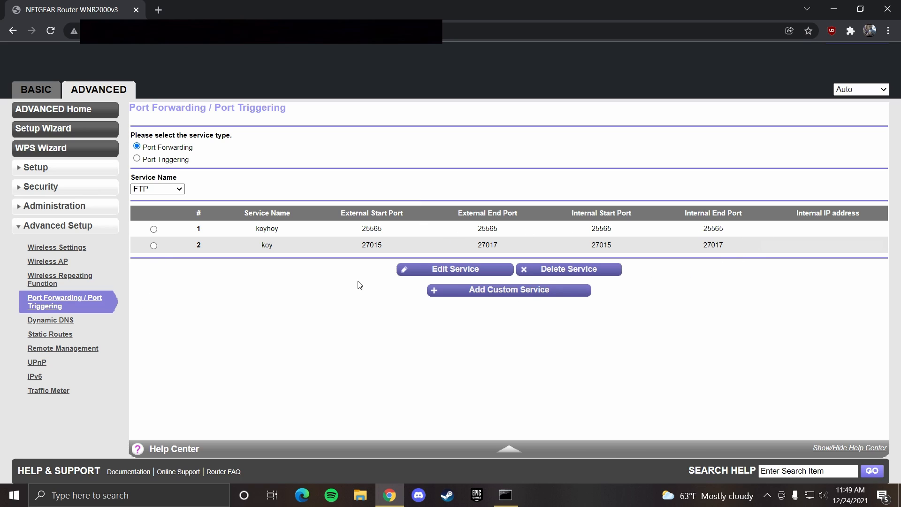
pyautogui.moveTo(475, 299)
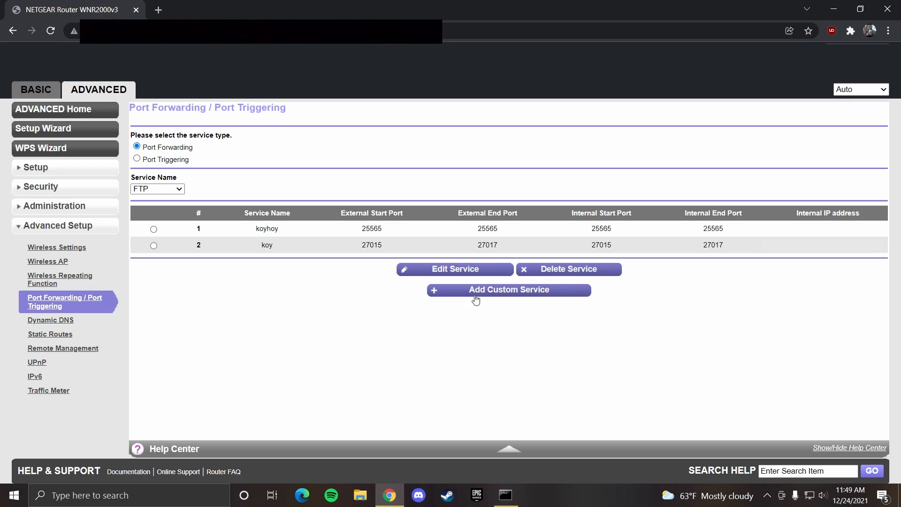
# Add a custom service koy, TCP/UDP, external ports 27015 to 27017, then check ipconfig addresses
pyautogui.click(508, 291)
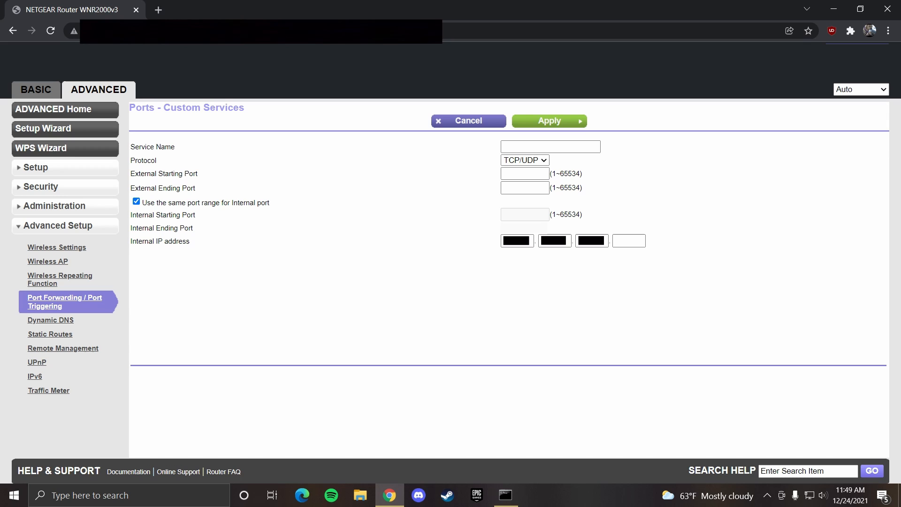
pyautogui.click(550, 146)
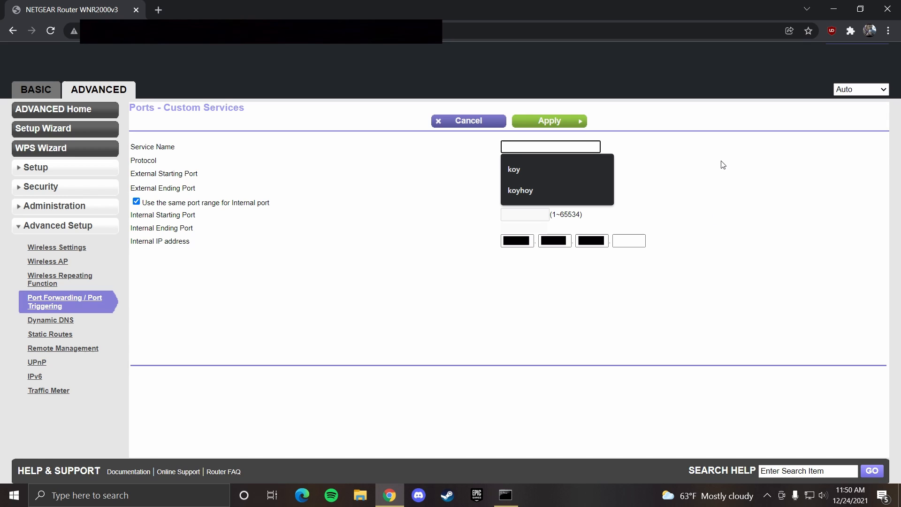
pyautogui.click(512, 169)
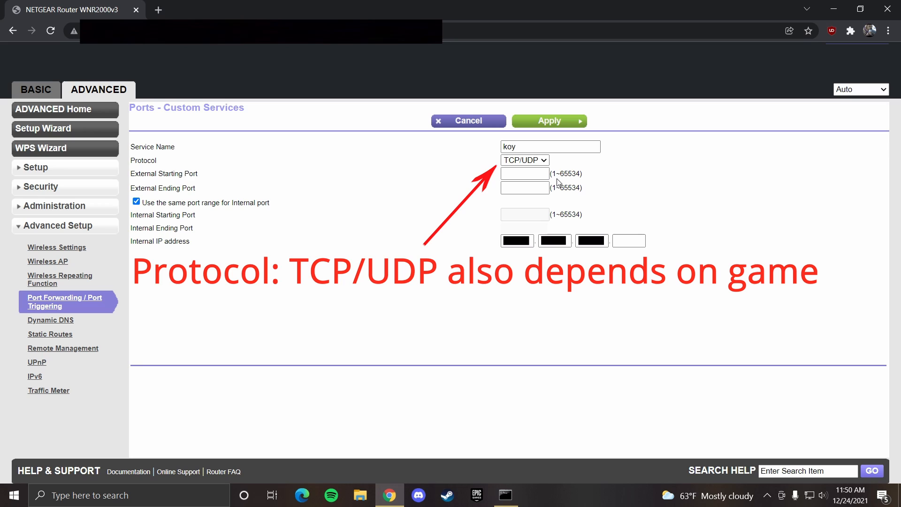
pyautogui.write('22')
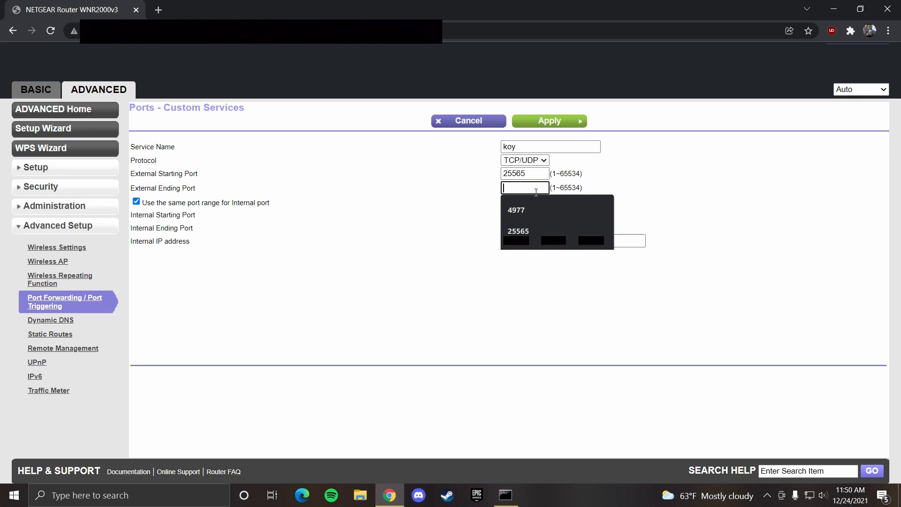
pyautogui.click(516, 231)
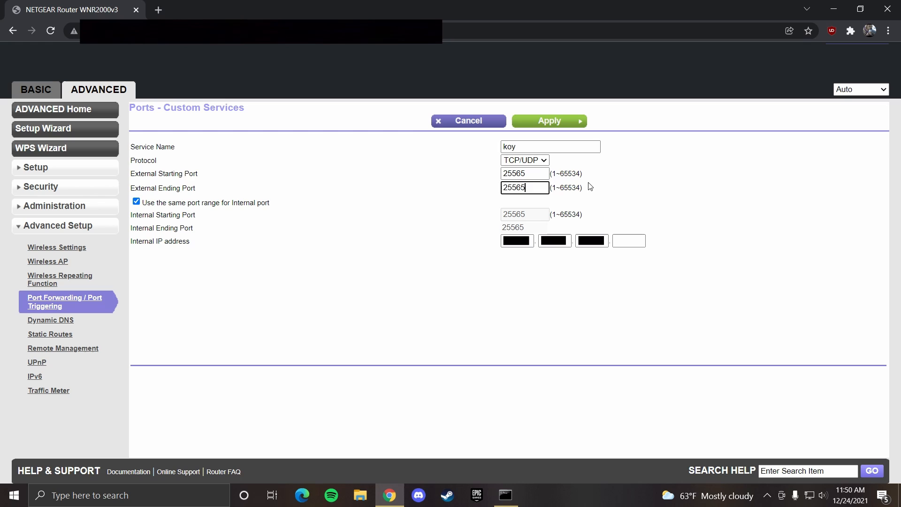
pyautogui.tripleClick(524, 172)
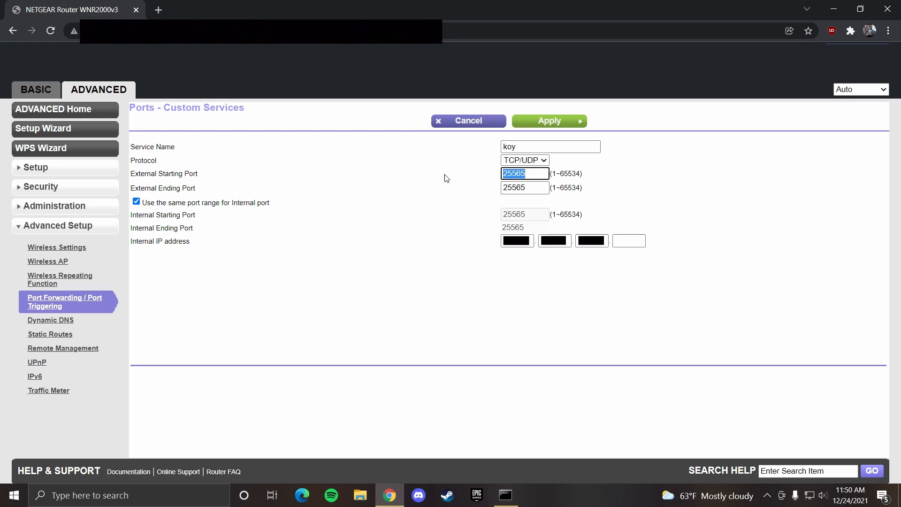
pyautogui.write('27015')
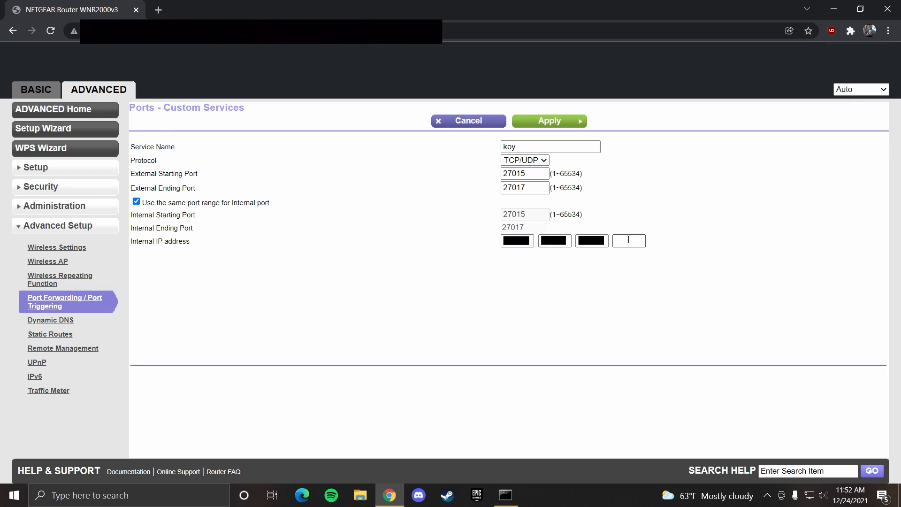
pyautogui.moveTo(500, 380)
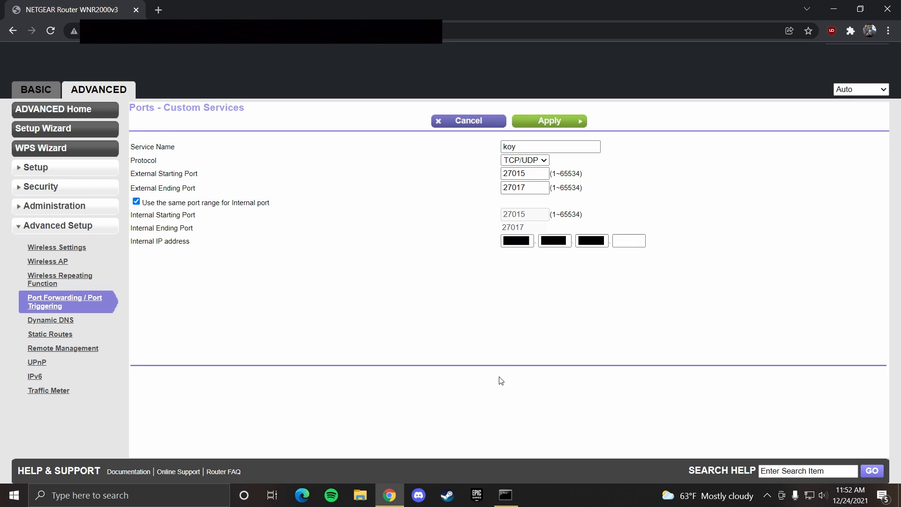
pyautogui.click(505, 495)
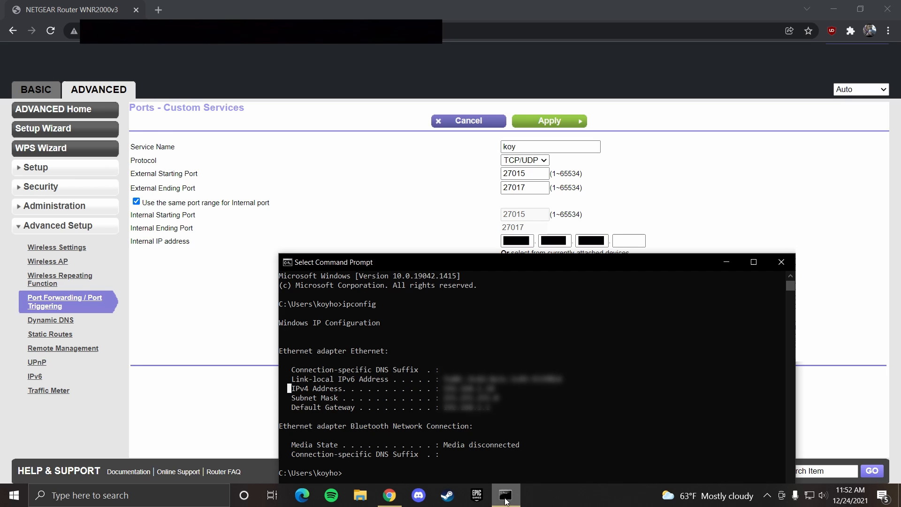
pyautogui.moveTo(344, 400)
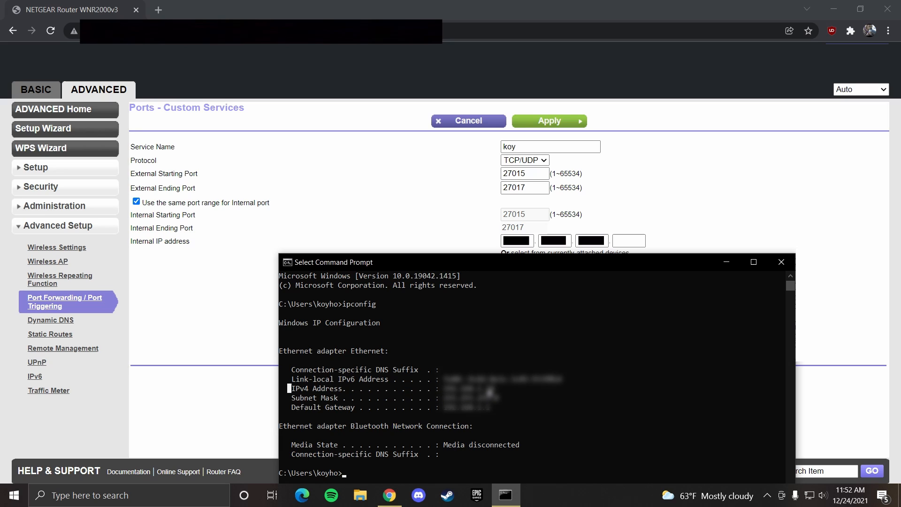
pyautogui.moveTo(525, 336)
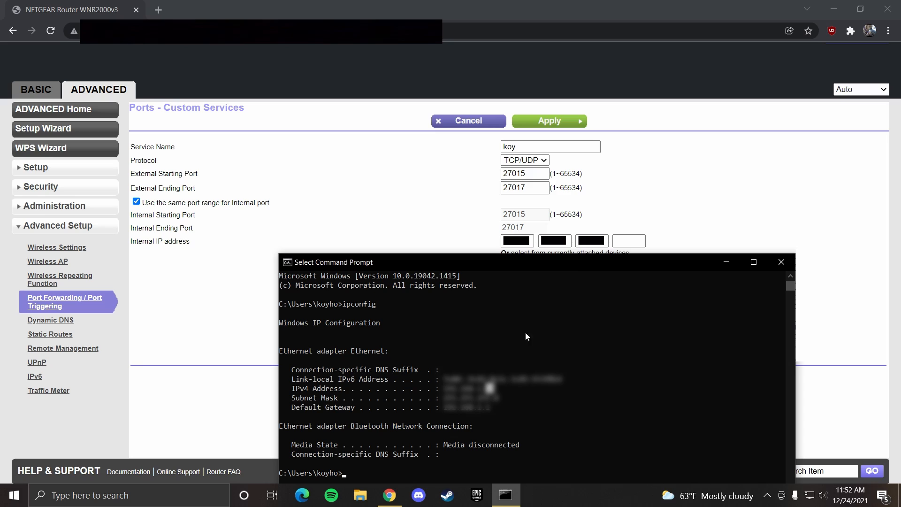
pyautogui.moveTo(362, 237)
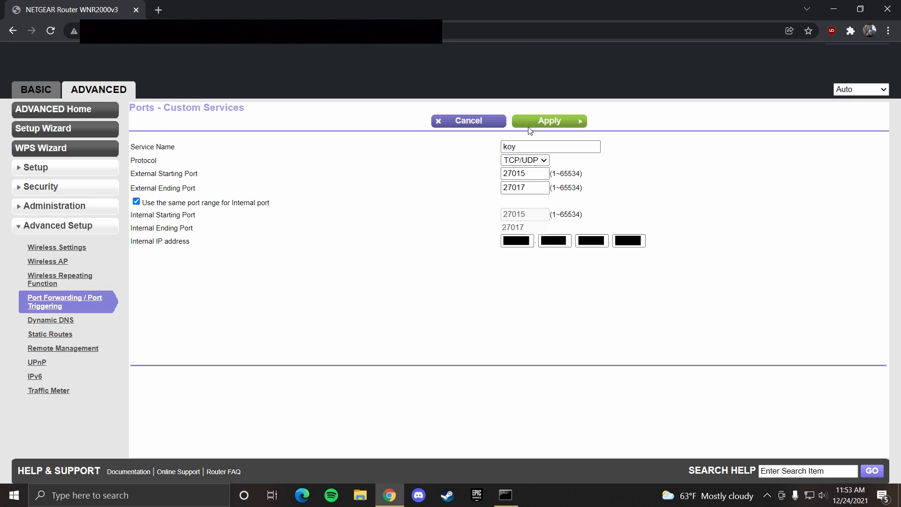
# Apply the koy service with the computer's IPv4 internal address and return to the Port Forwarding table
pyautogui.click(549, 121)
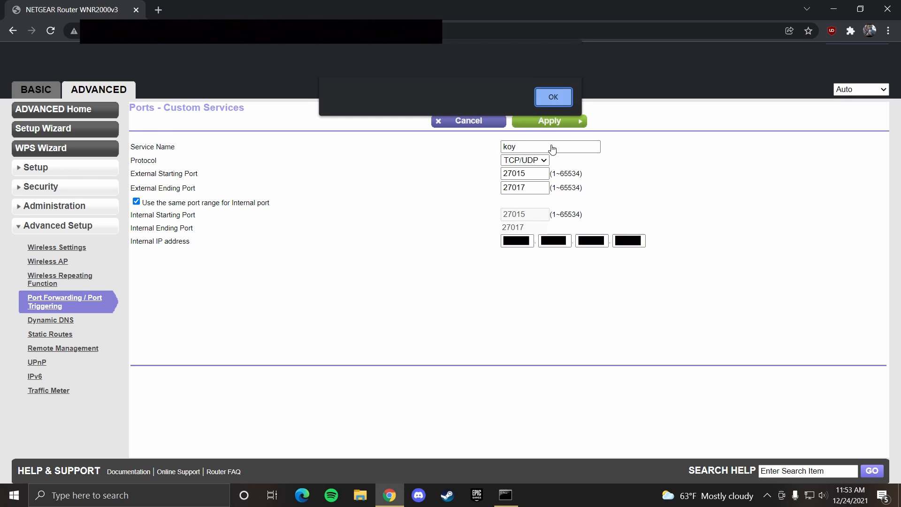
pyautogui.click(552, 96)
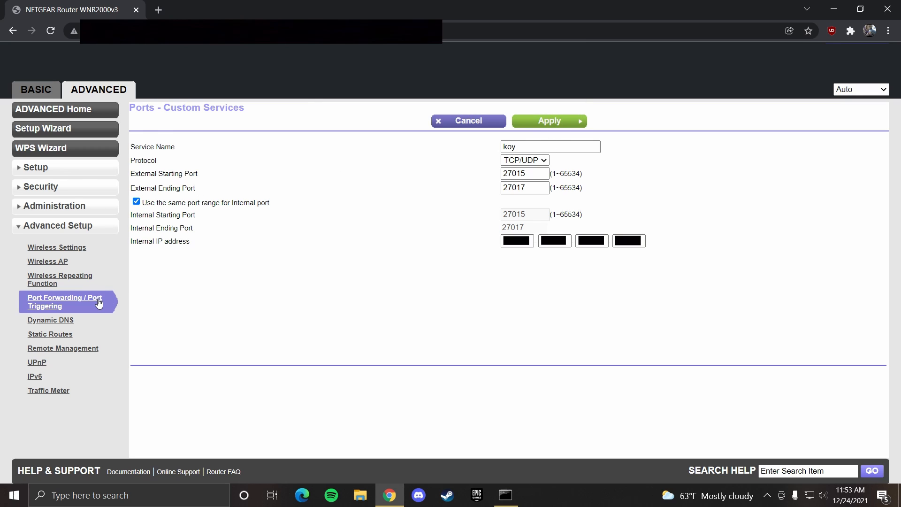
pyautogui.click(548, 121)
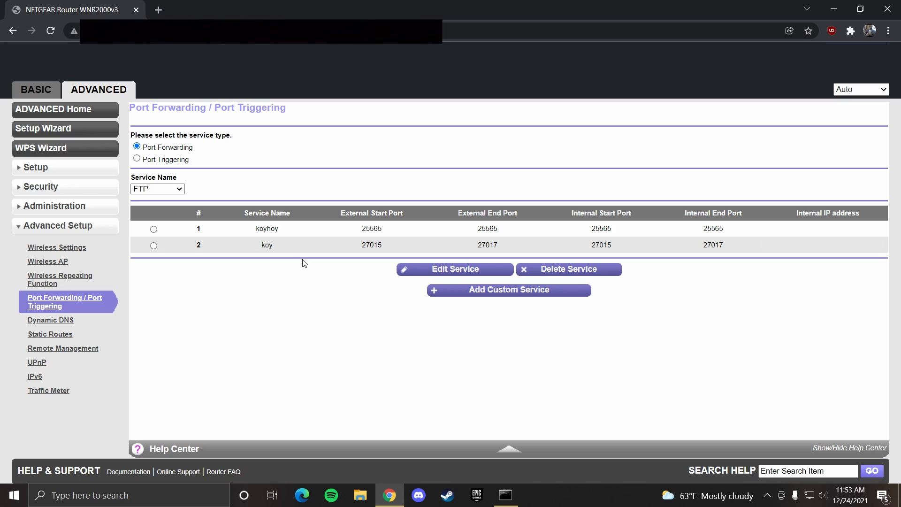
pyautogui.moveTo(299, 258)
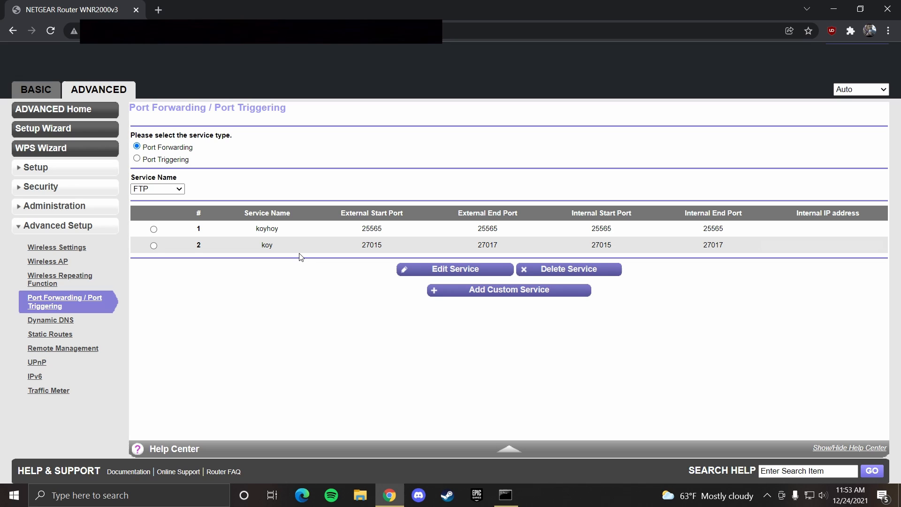
pyautogui.moveTo(299, 250)
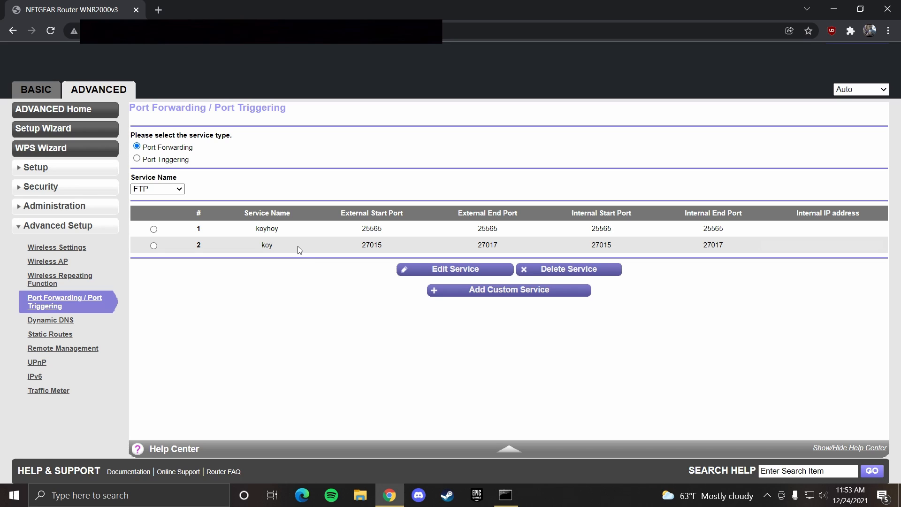
pyautogui.moveTo(188, 252)
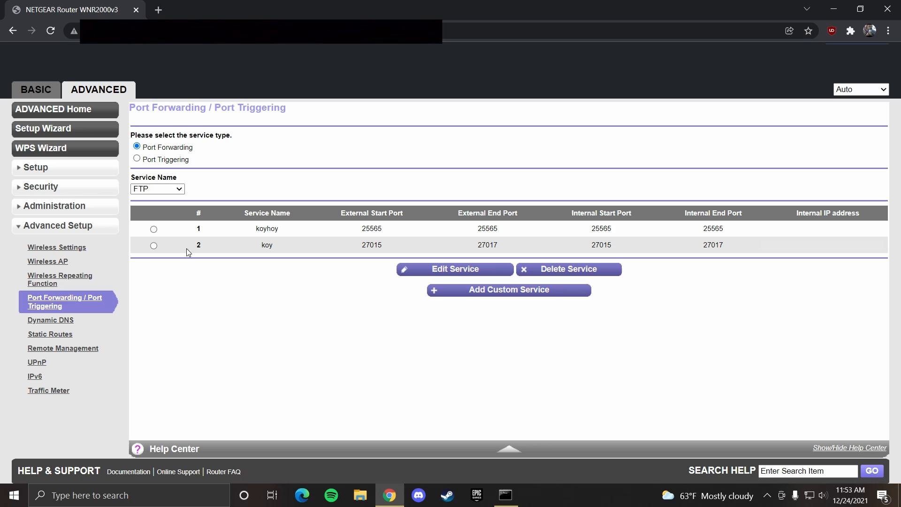
pyautogui.moveTo(201, 263)
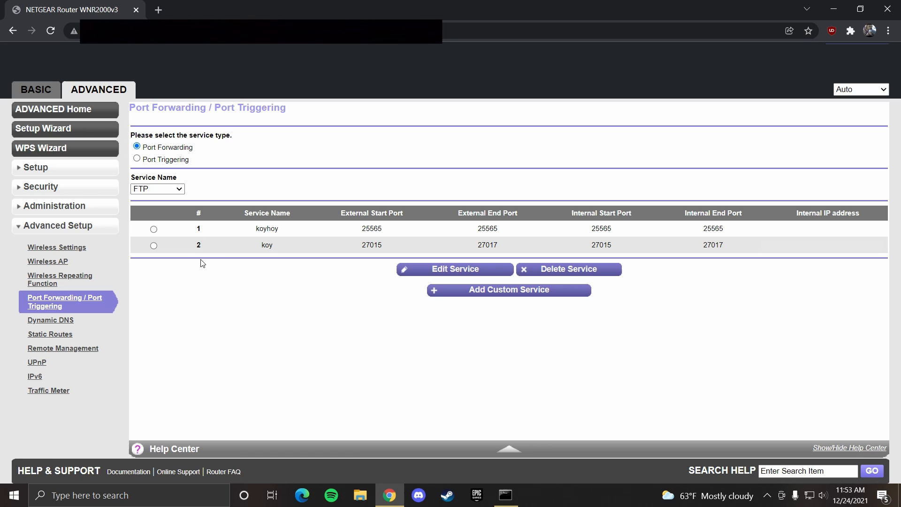
# Select the koy service row in the Port Forwarding table
pyautogui.click(153, 245)
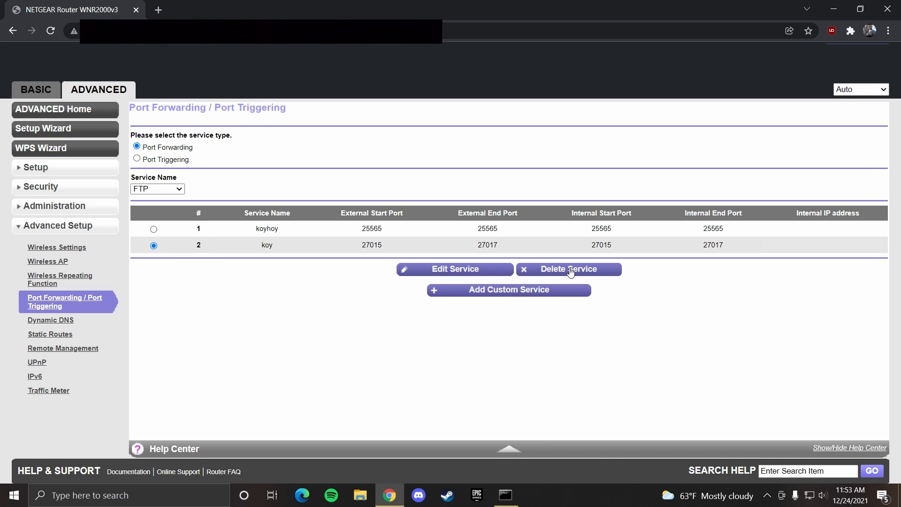